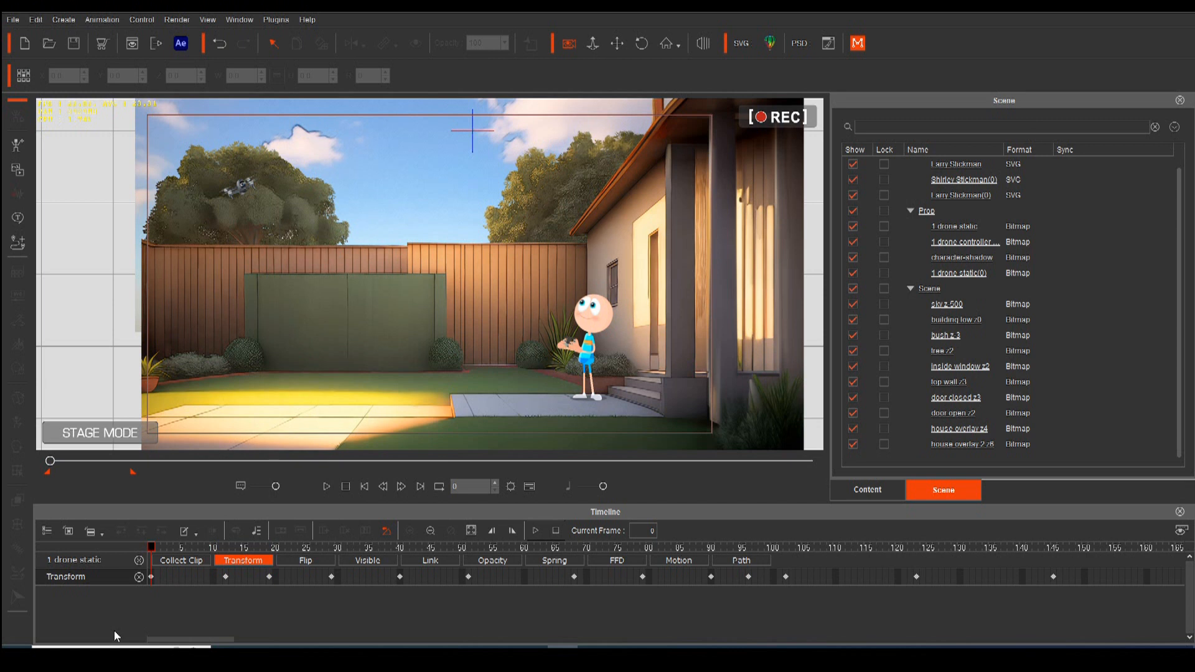
mouse_move(199, 589)
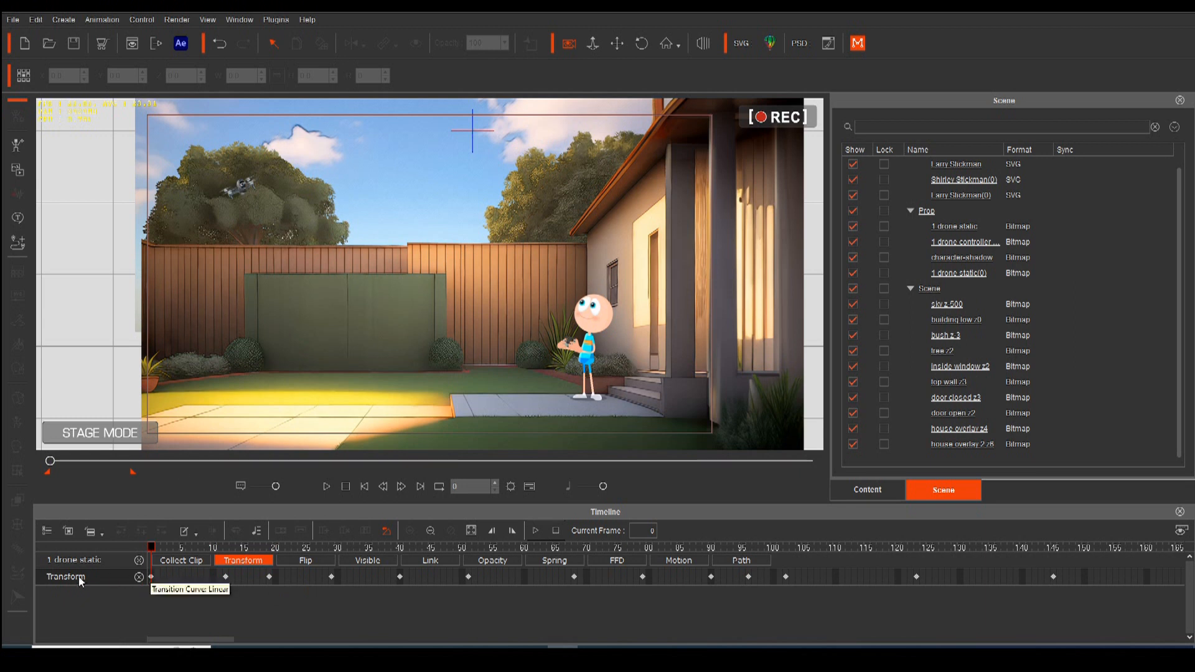
mouse_move(91, 590)
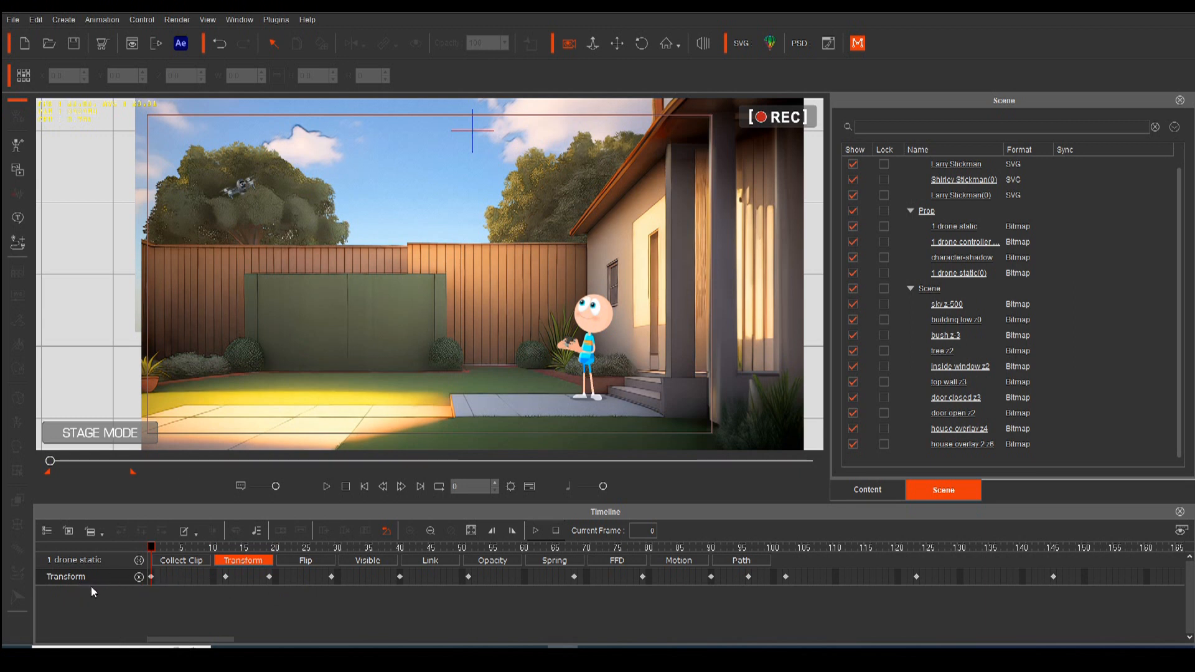
mouse_move(298, 582)
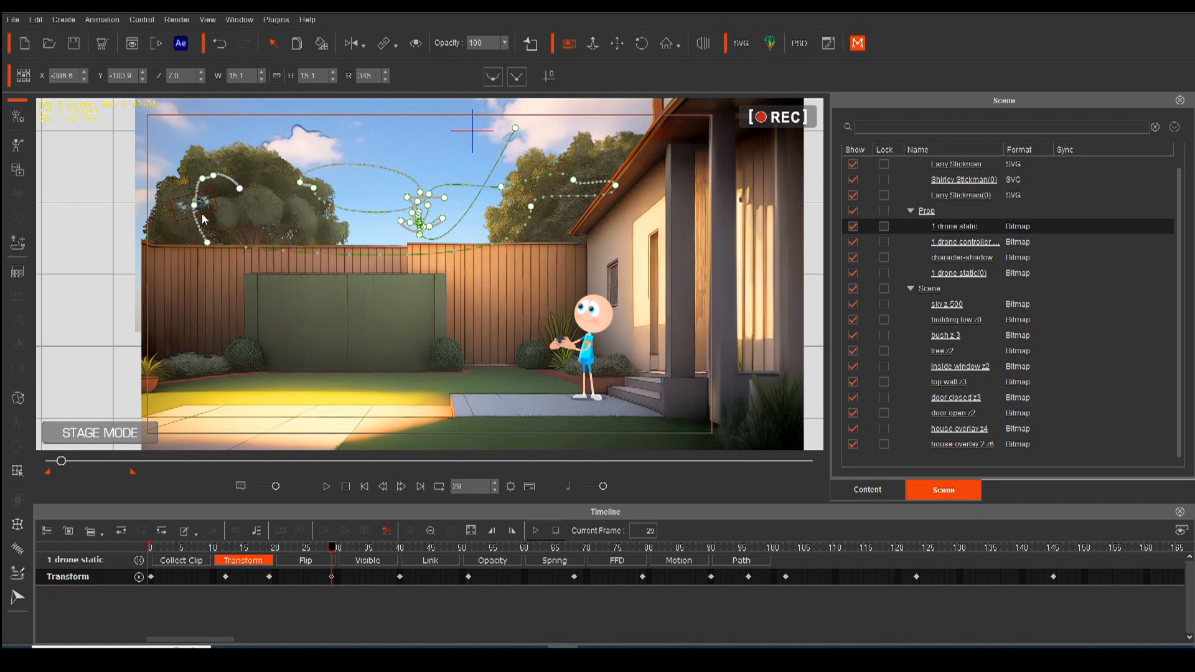
- Select the '1 drone static' prop that already has a recorded flight path for deletion
click(326, 487)
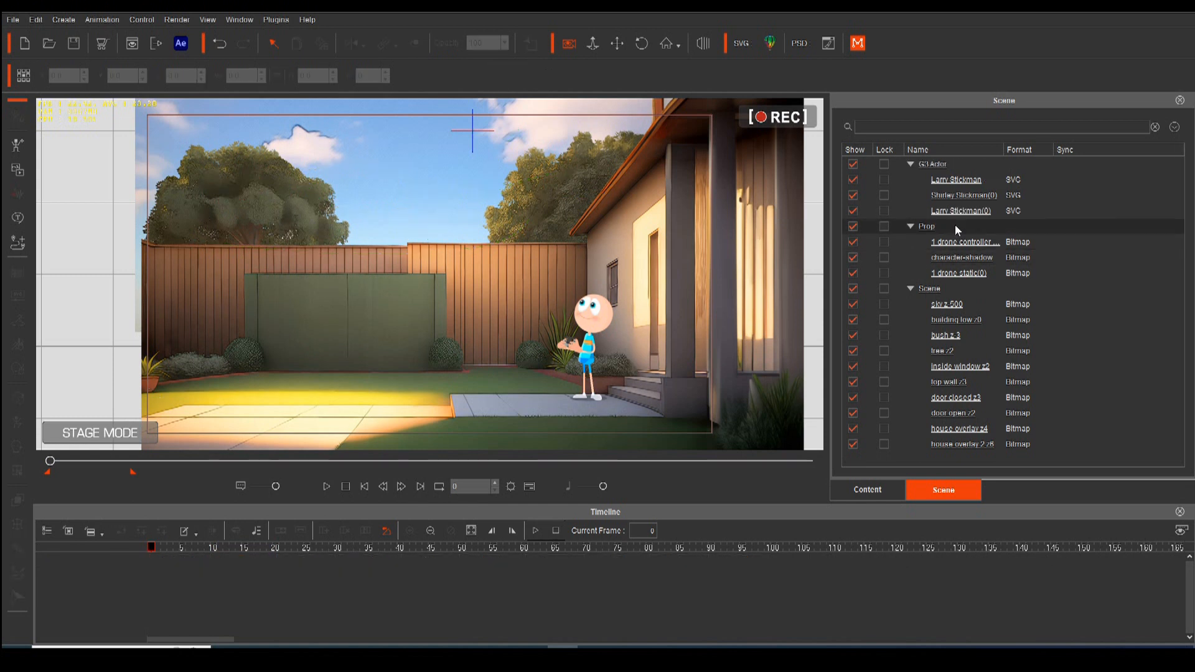
- Move '1 drone static(0)' into the sky above the back fence and preview it with play/stop
click(959, 273)
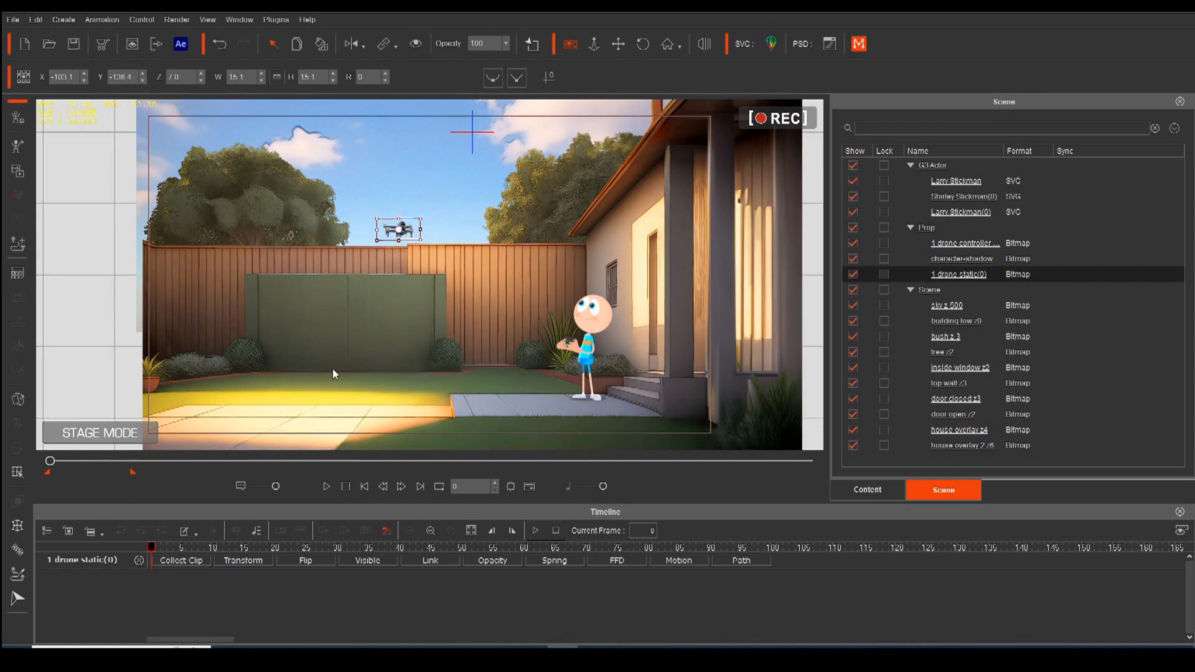
drag(398, 229, 433, 193)
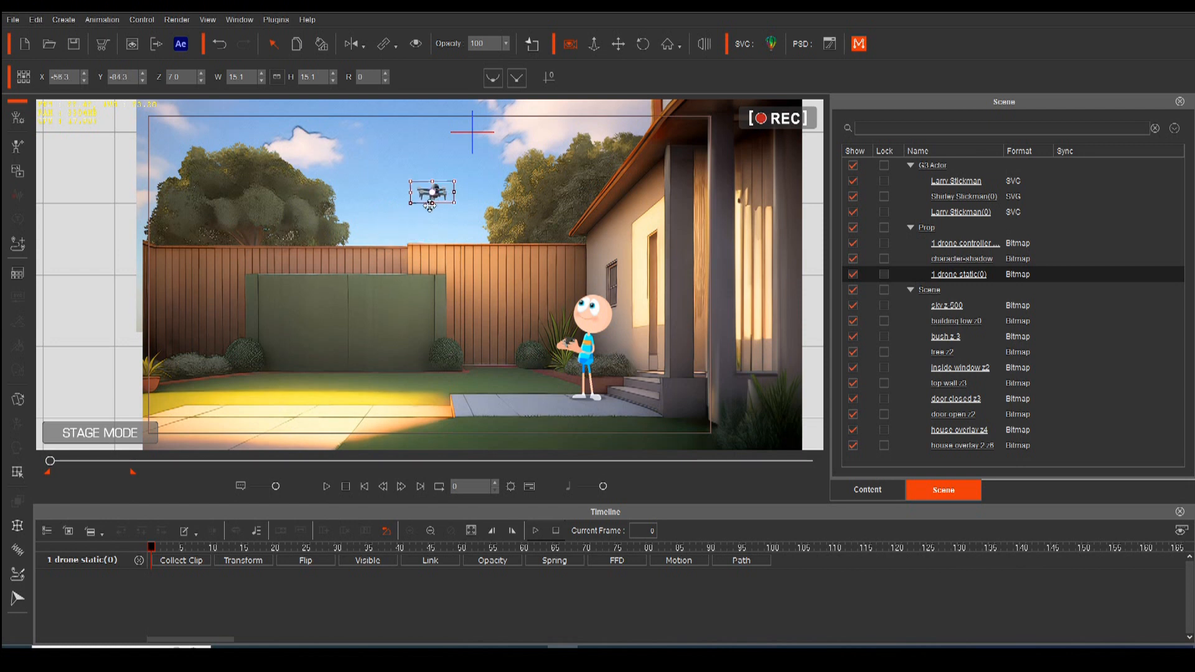
click(326, 487)
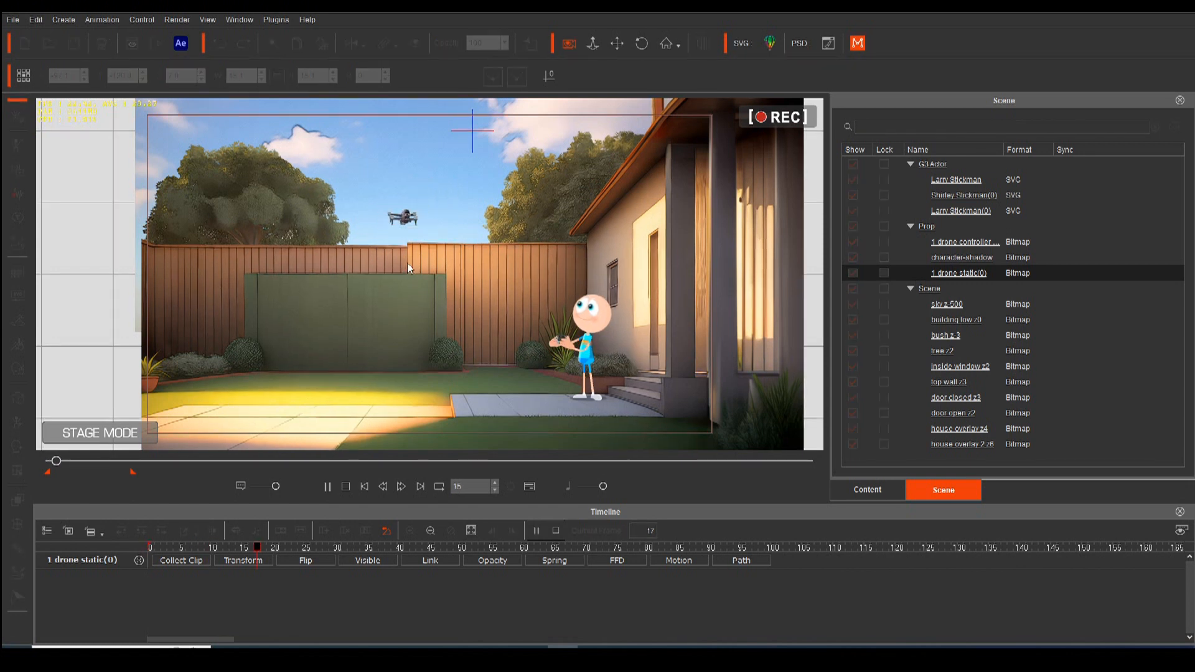
click(402, 216)
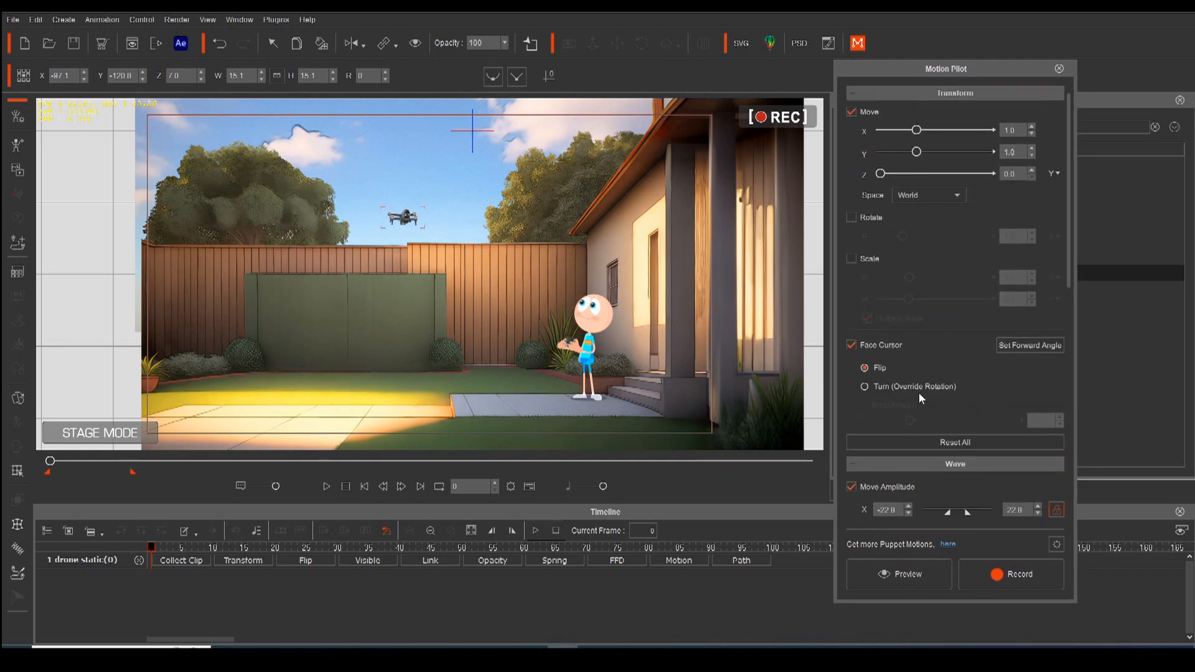
mouse_move(887, 358)
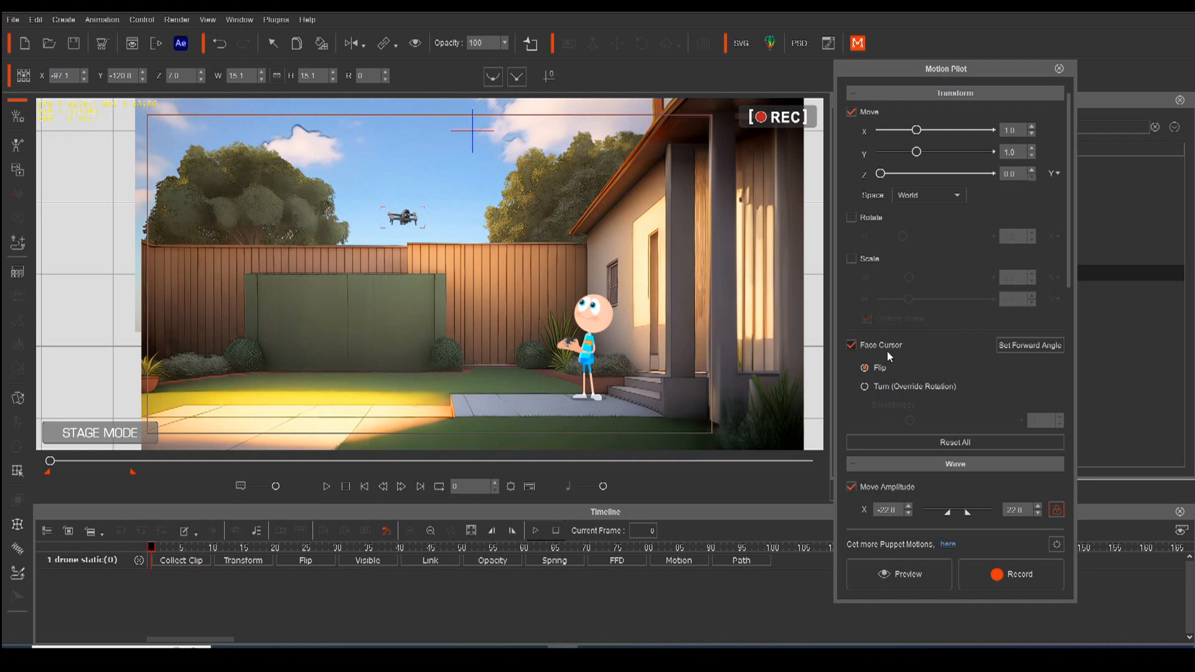
mouse_move(427, 249)
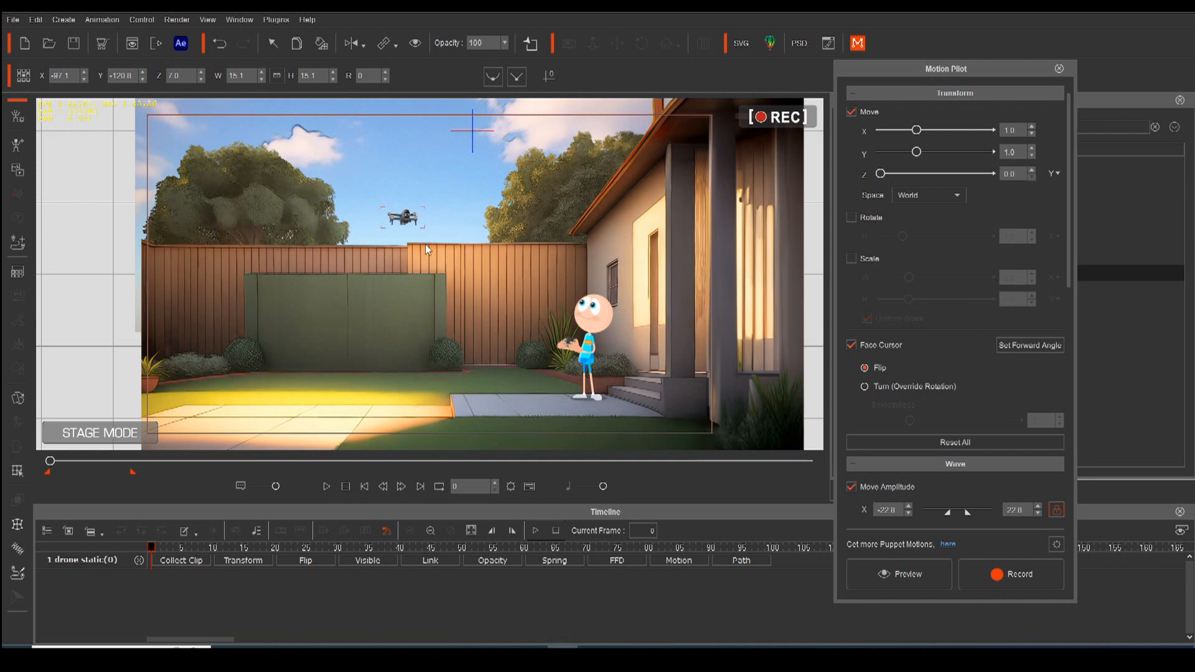
mouse_move(384, 240)
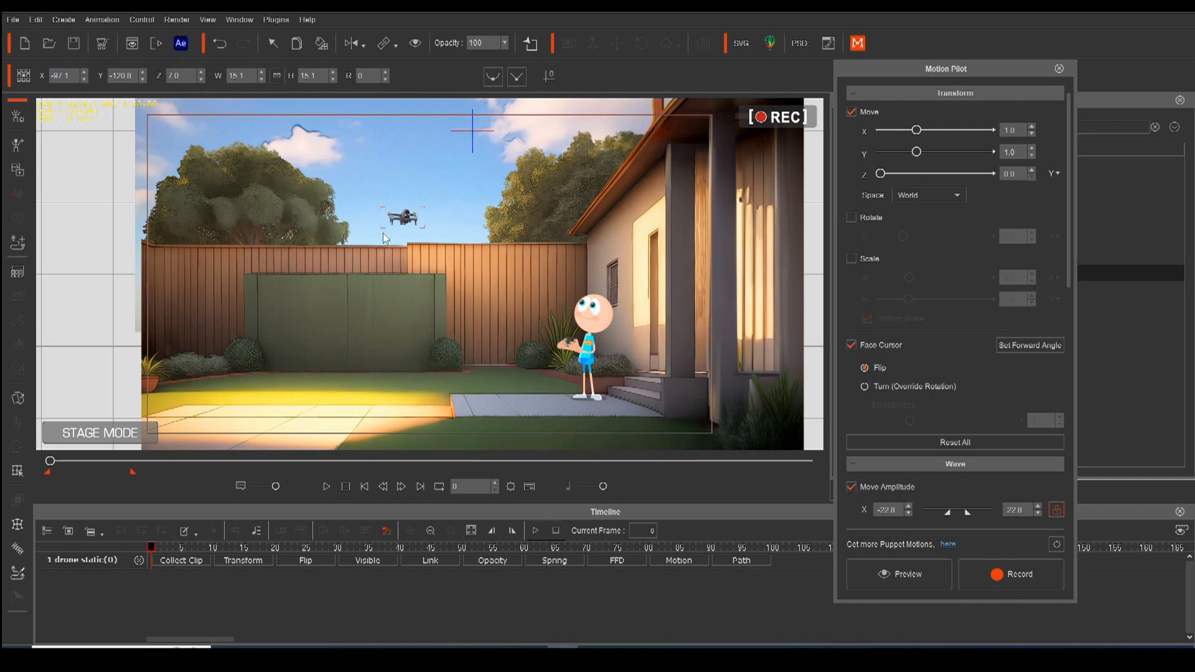
mouse_move(929, 439)
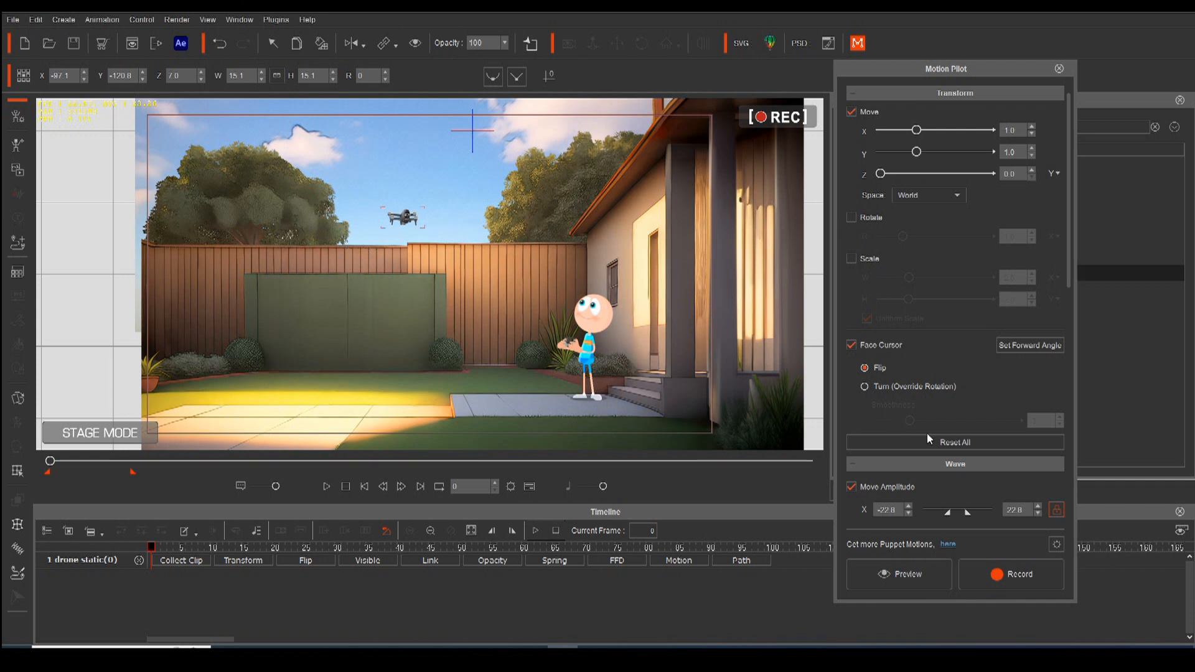
- Scroll the Motion Pilot settings down to the Wave section for the amplitude values
scroll(down, 3)
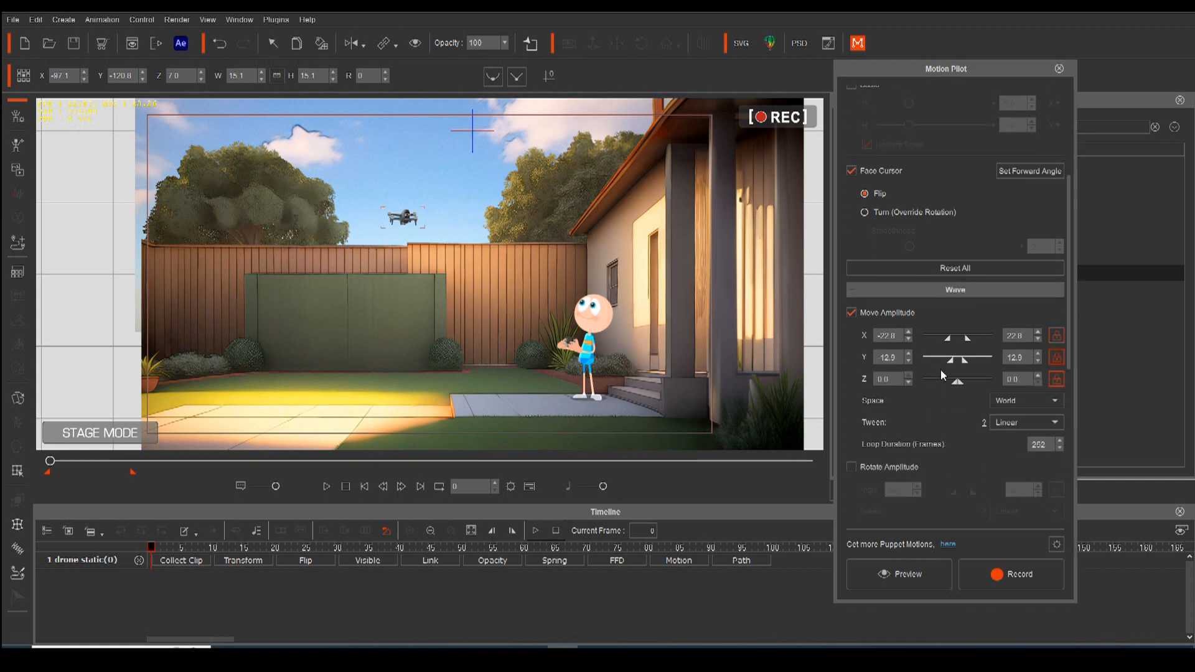
mouse_move(926, 314)
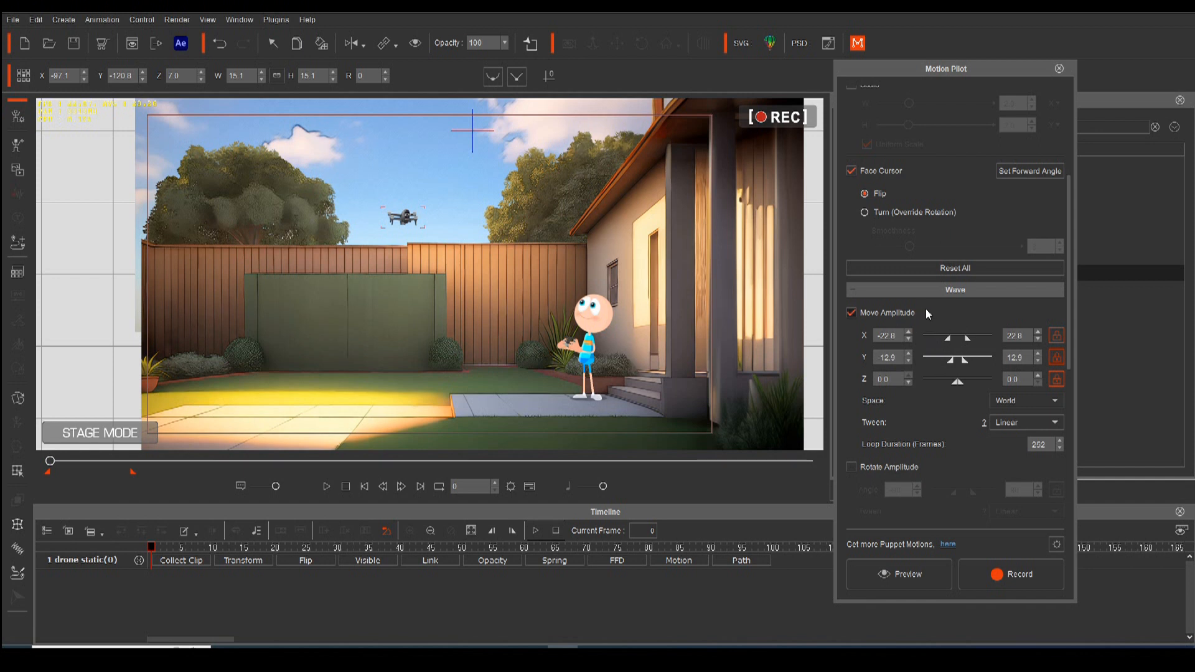
mouse_move(969, 351)
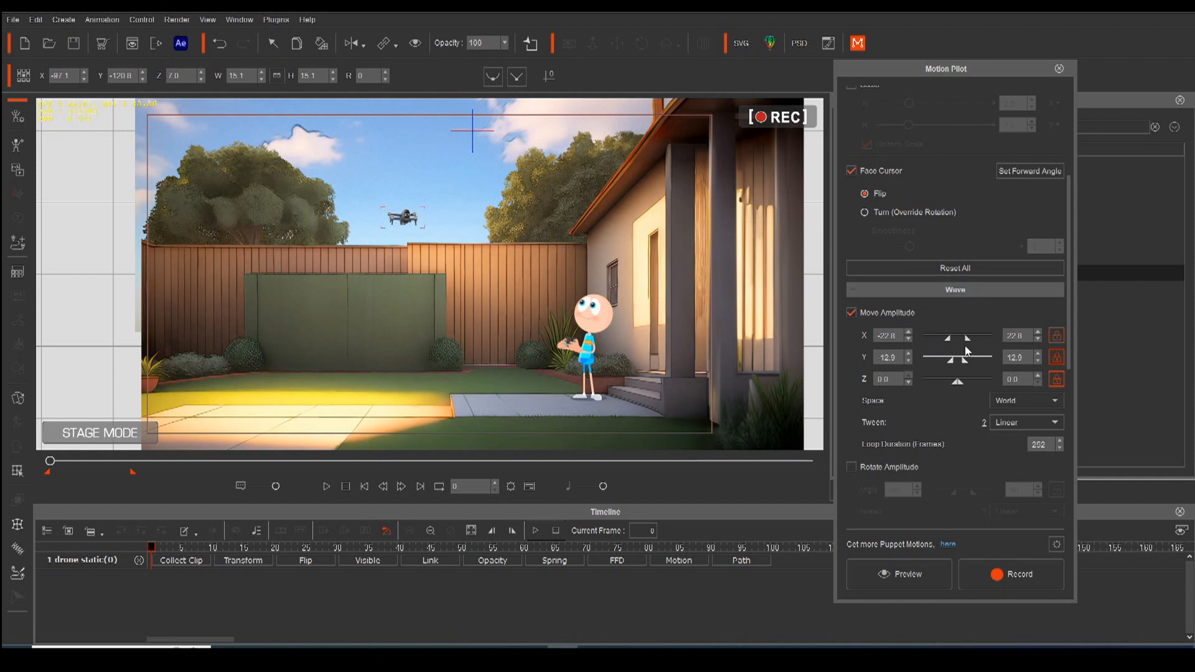
mouse_move(968, 353)
text(4)
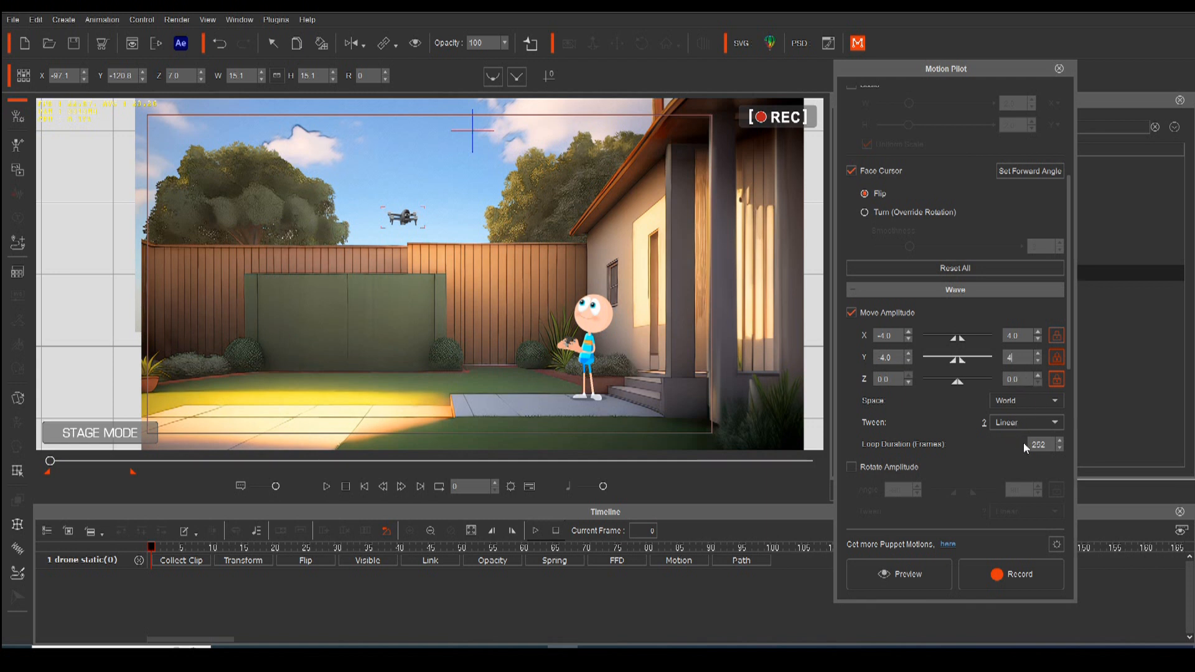
mouse_move(1041, 451)
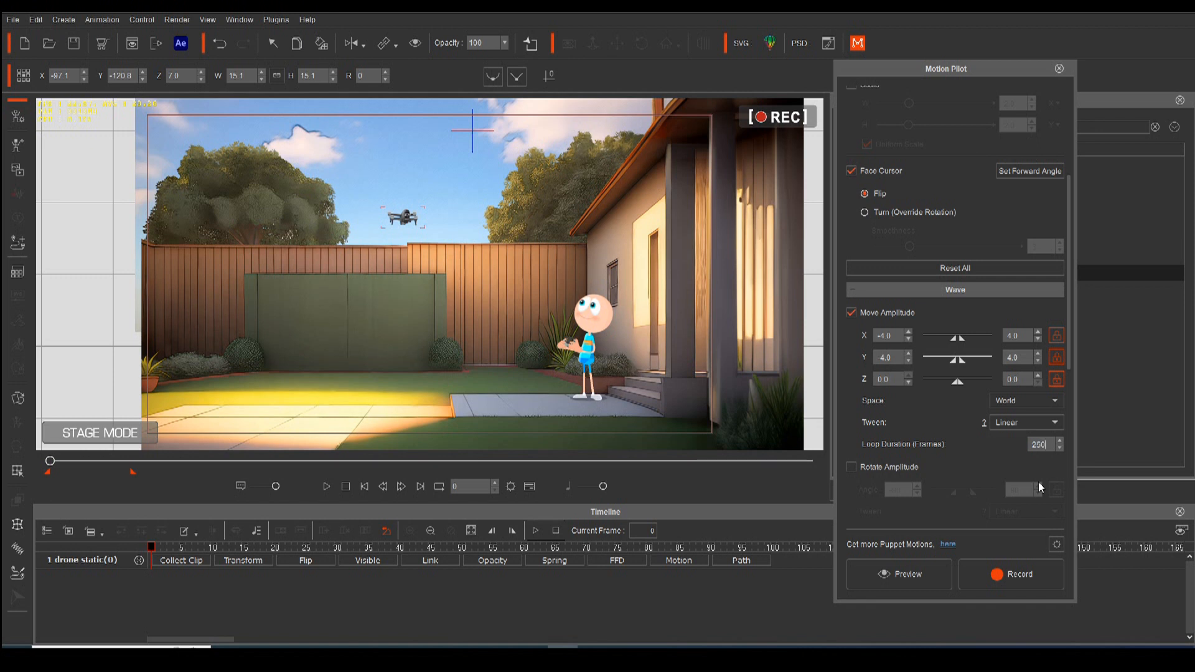
scroll(down, 3)
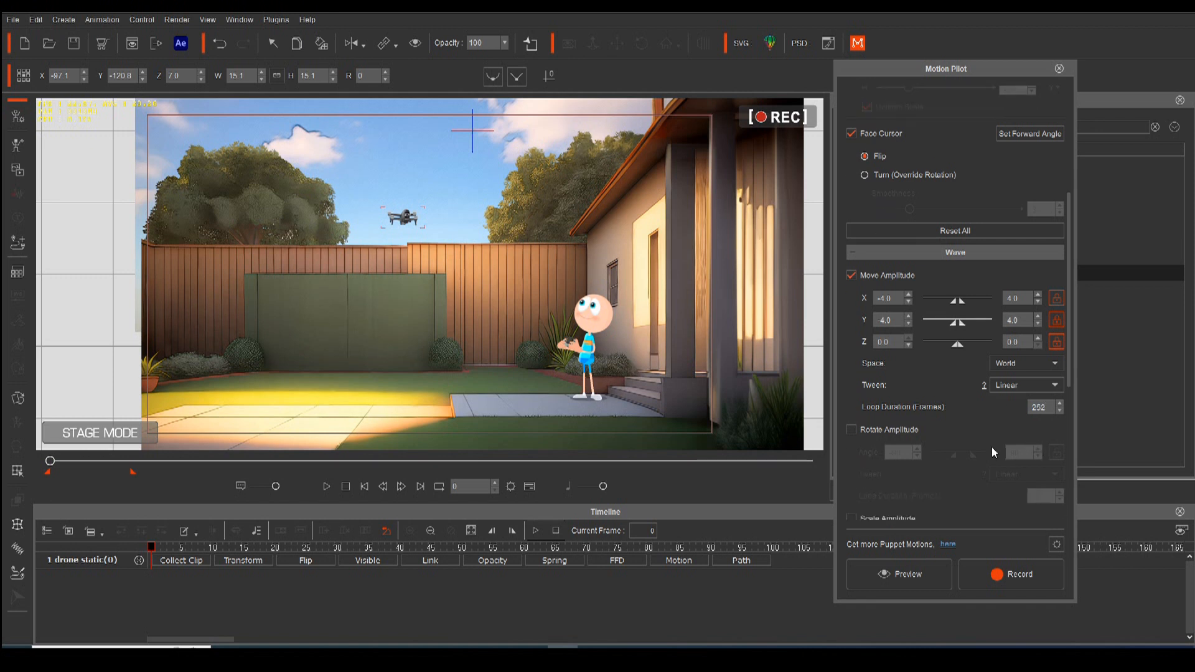
scroll(up, 3)
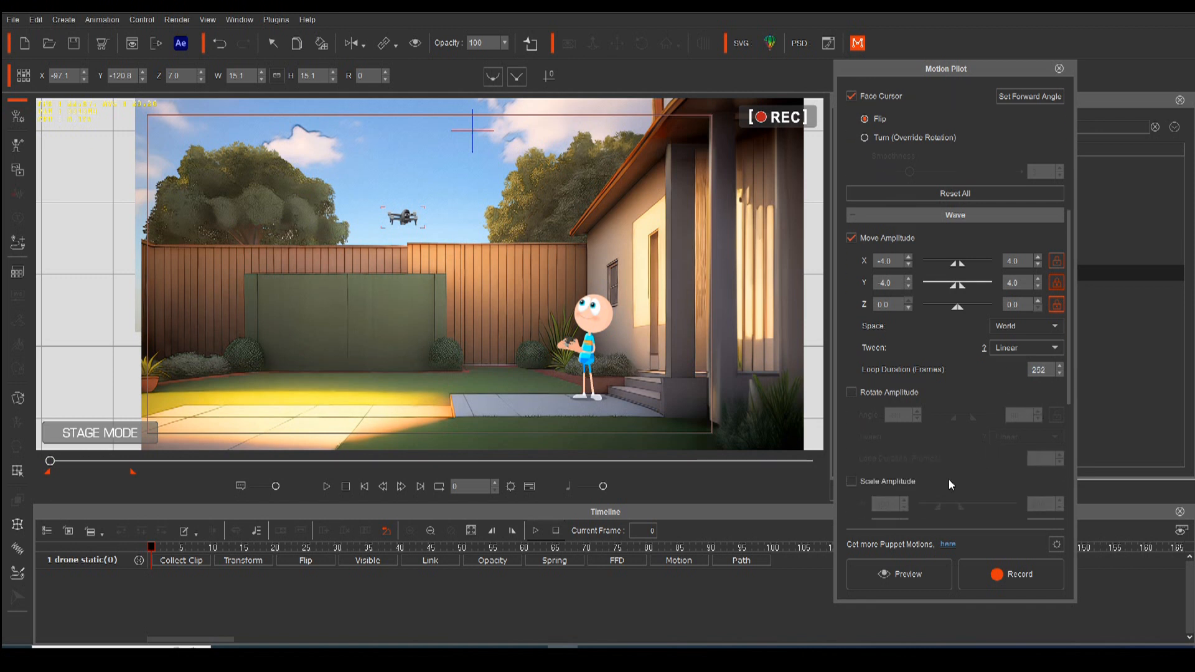
mouse_move(919, 444)
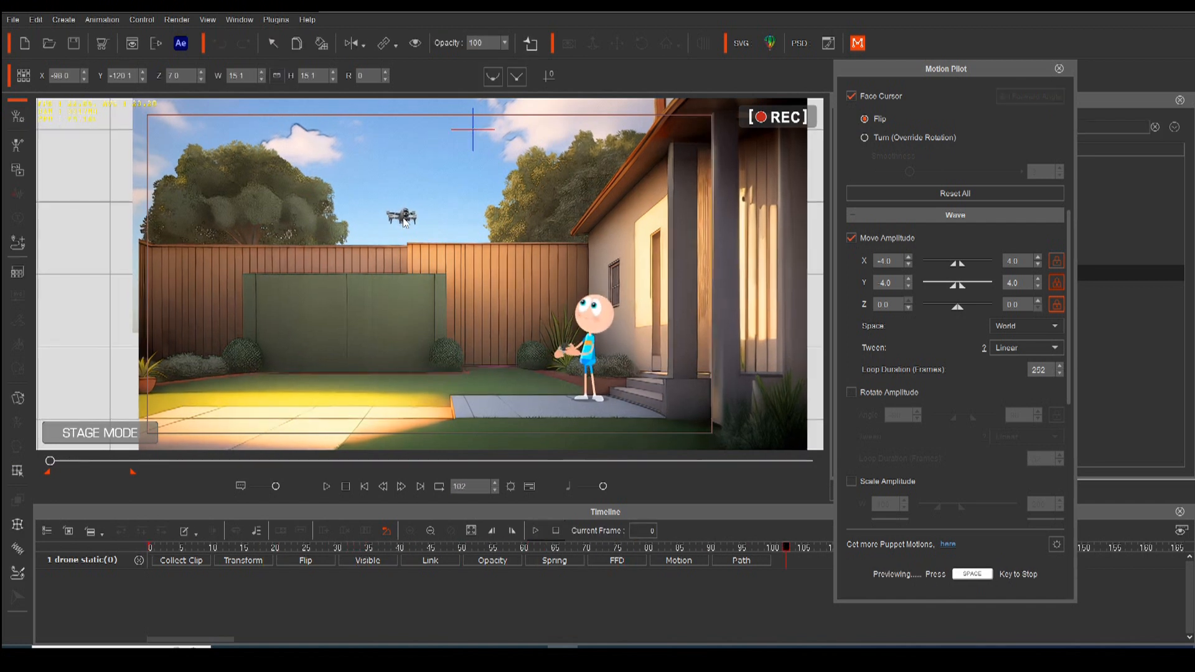
key(space)
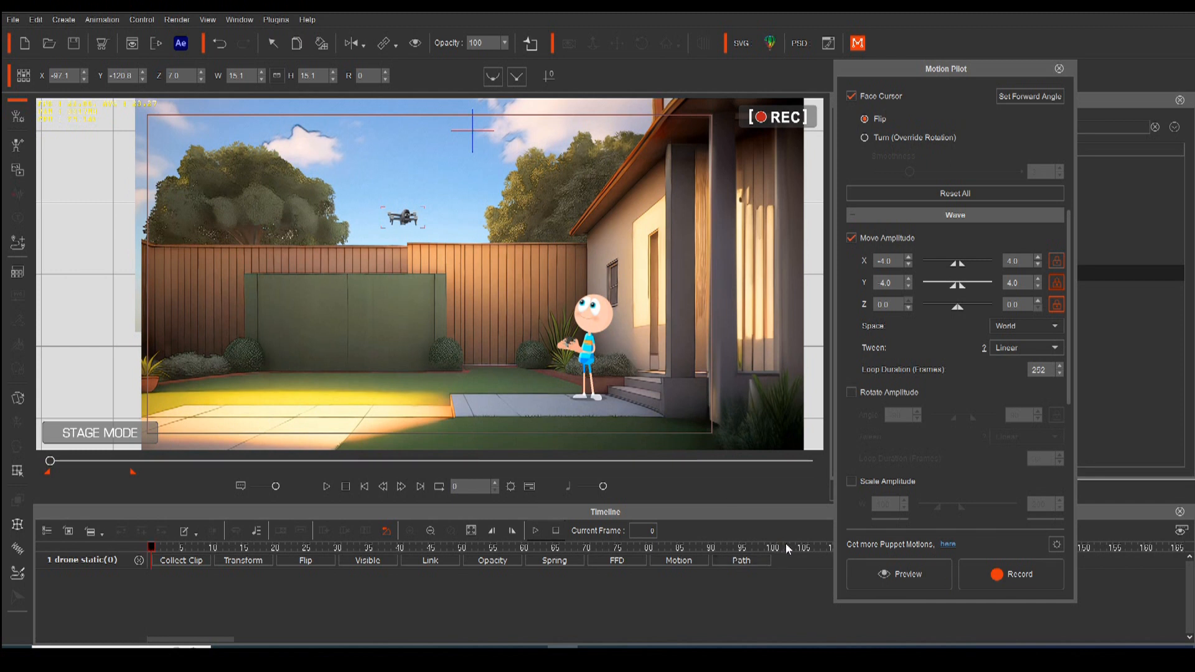
mouse_move(579, 365)
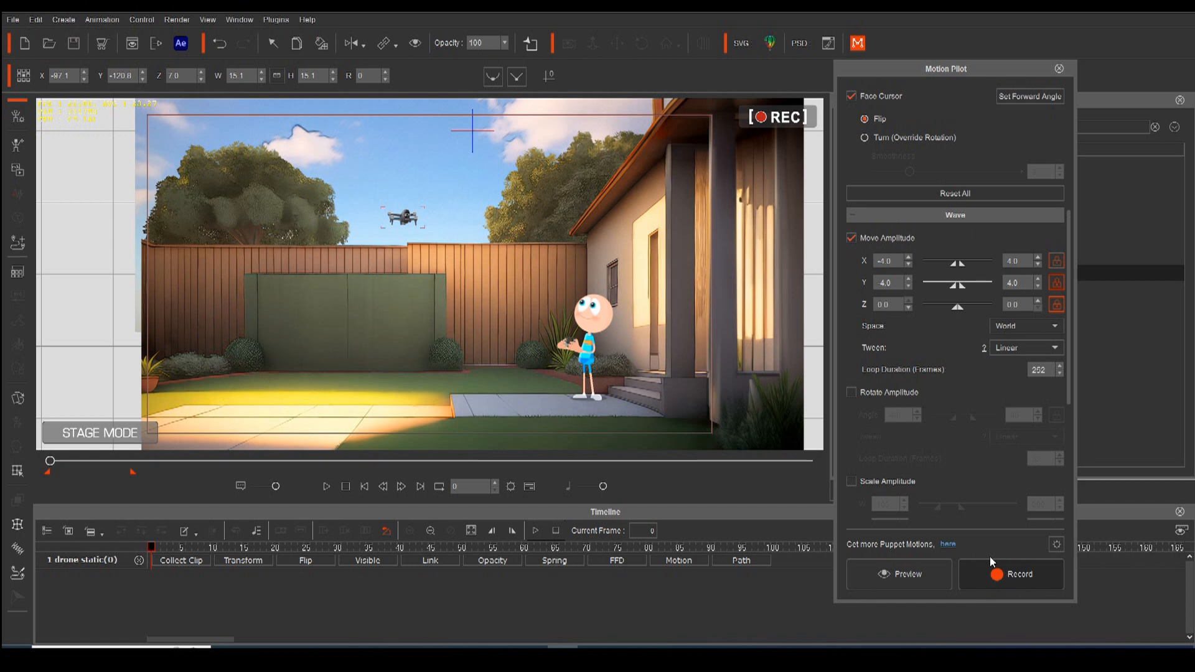
mouse_move(901, 494)
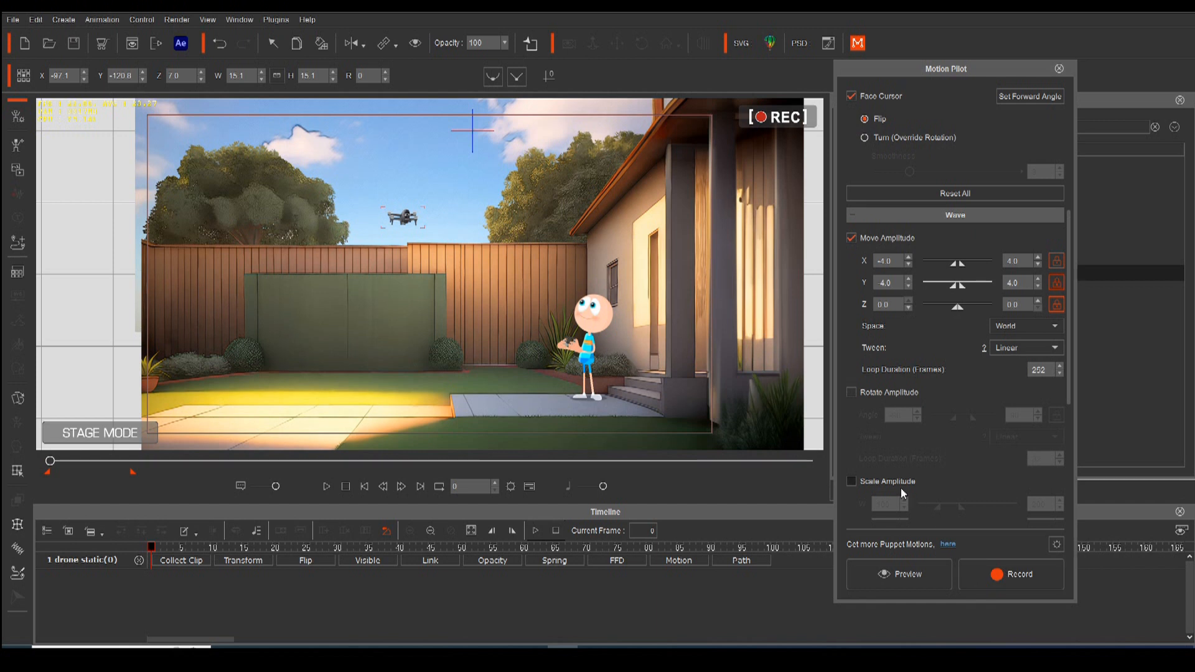
mouse_move(880, 481)
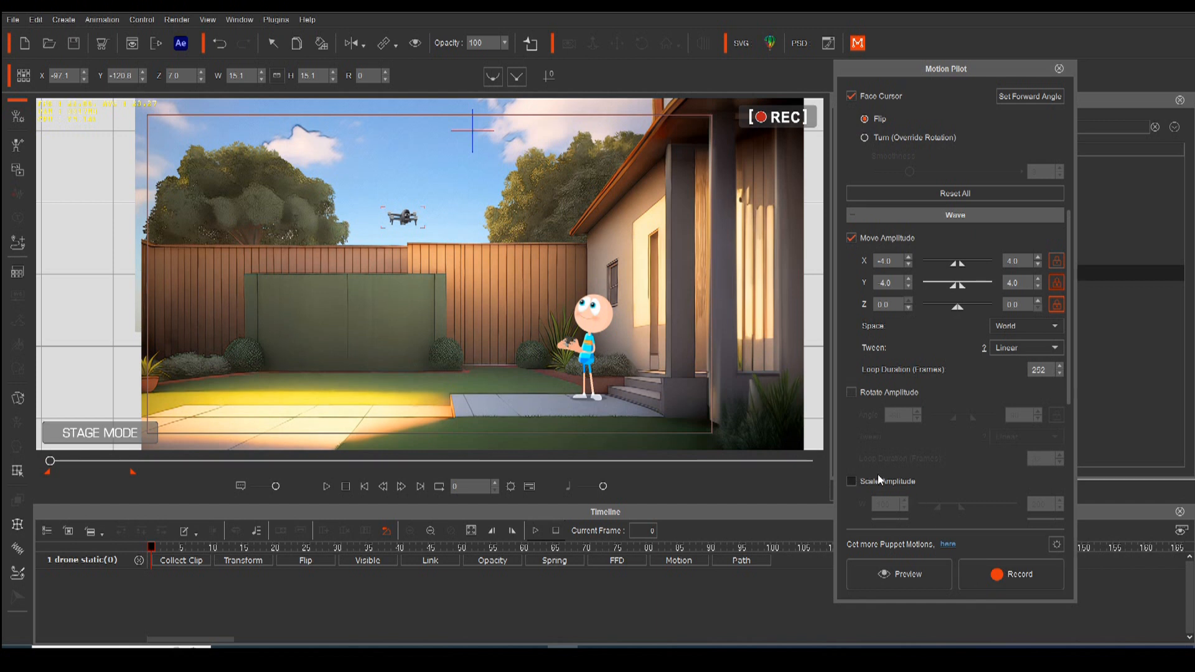
mouse_move(639, 363)
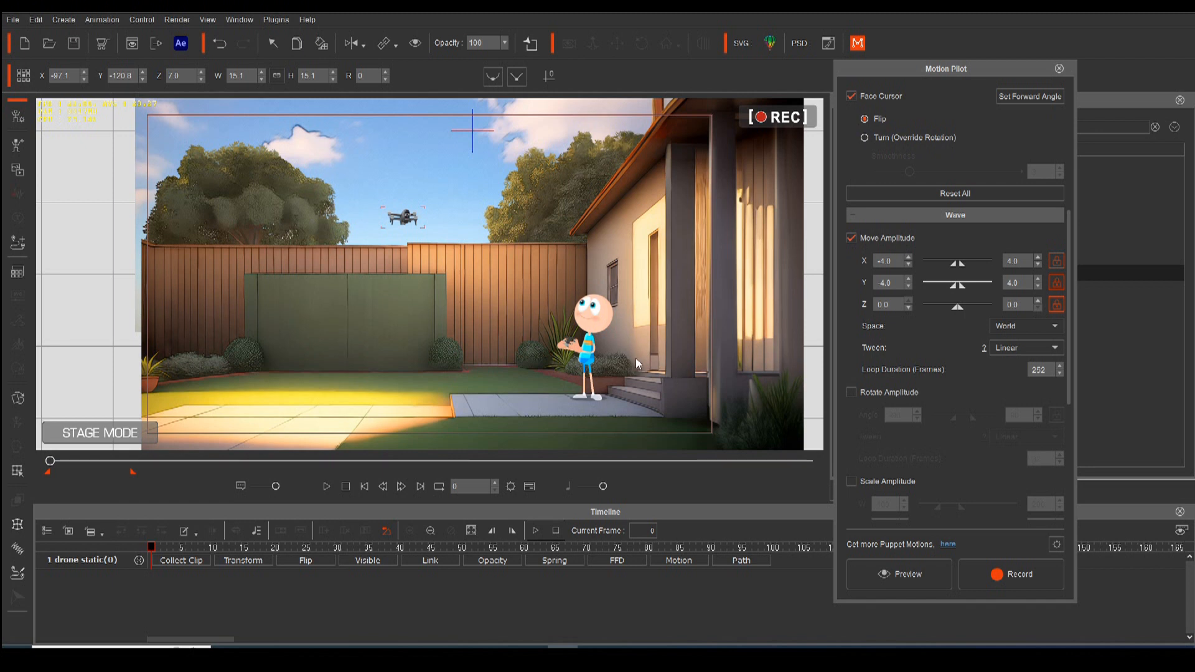
mouse_move(629, 358)
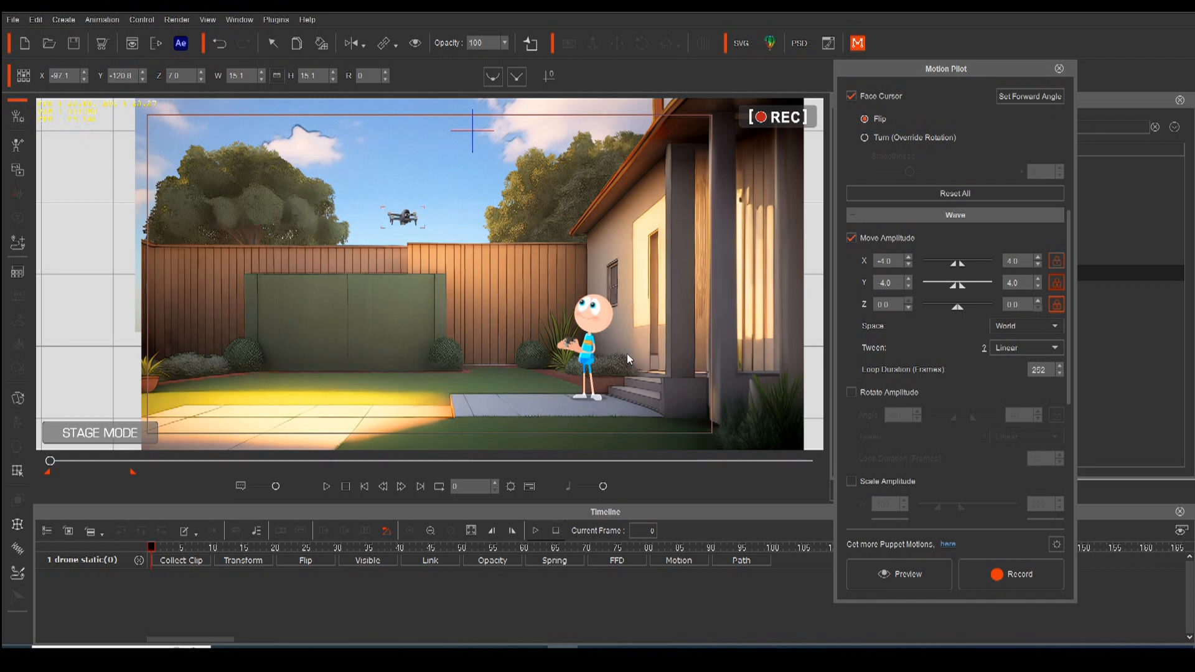
- Arm Motion Pilot recording so it shows 'Press SPACE Key to Record'
click(1011, 574)
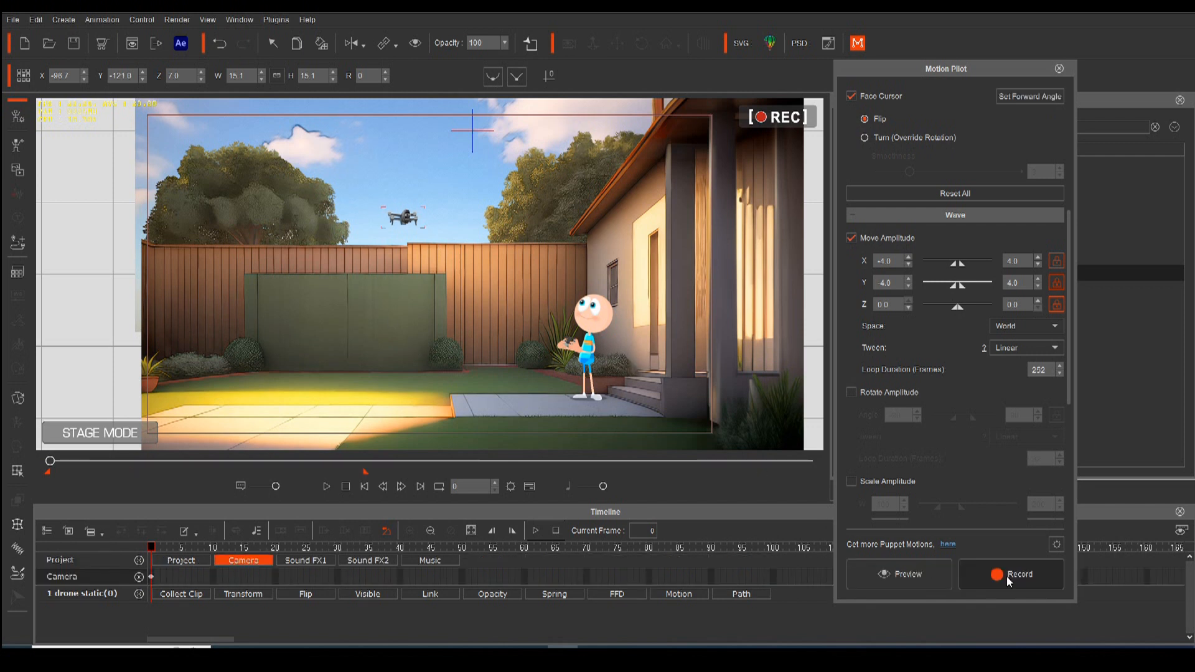
click(1011, 574)
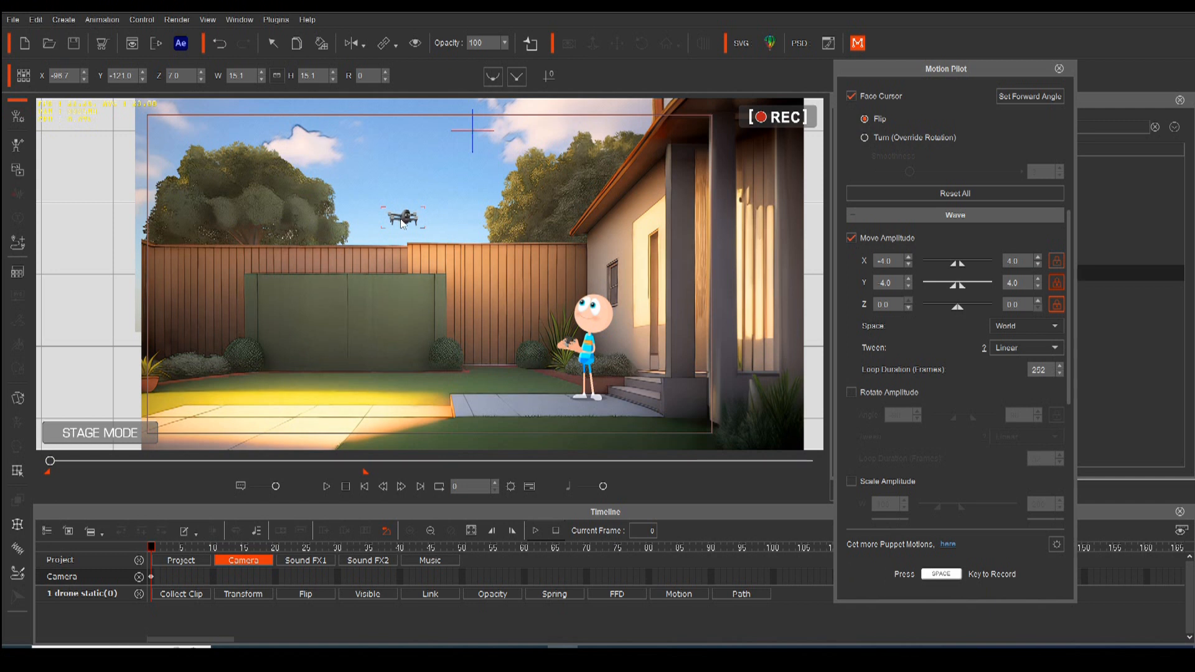